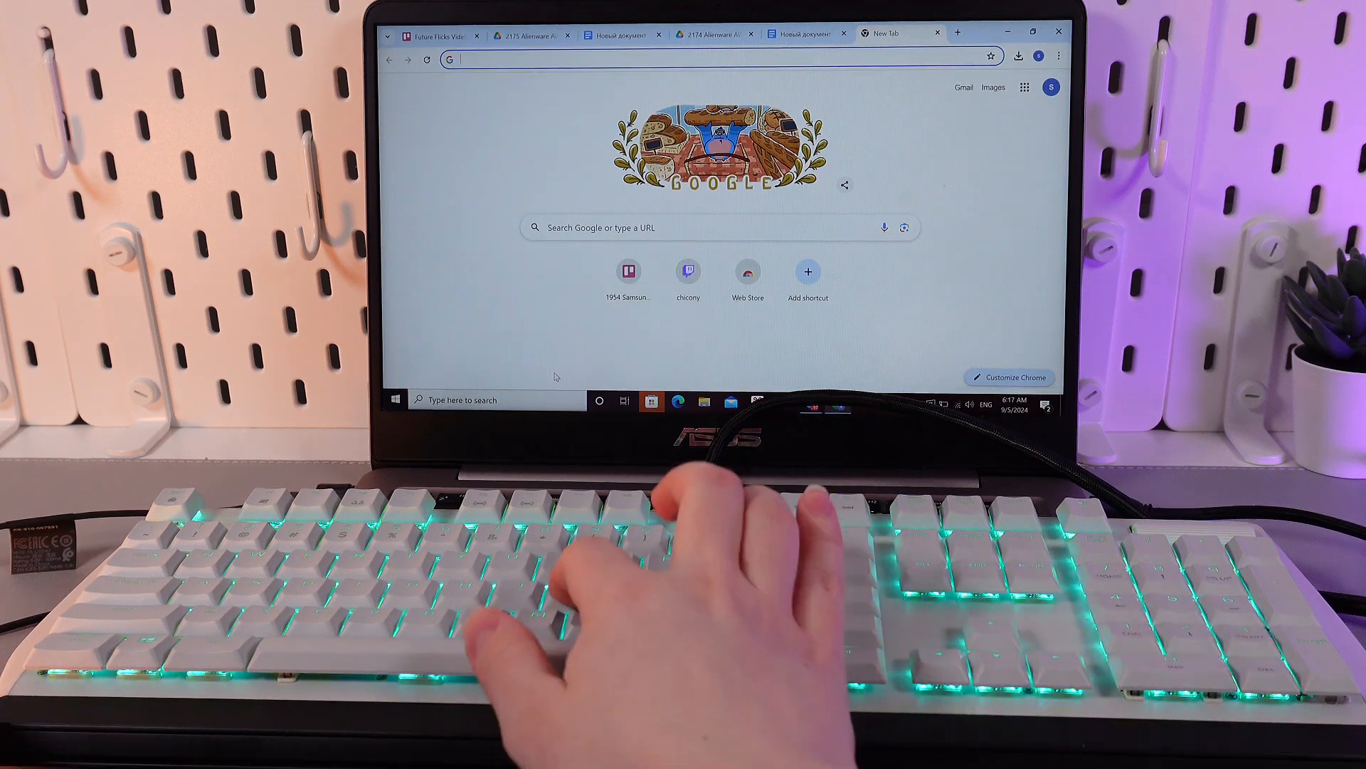
pyautogui.write('kkkkkkaaj')
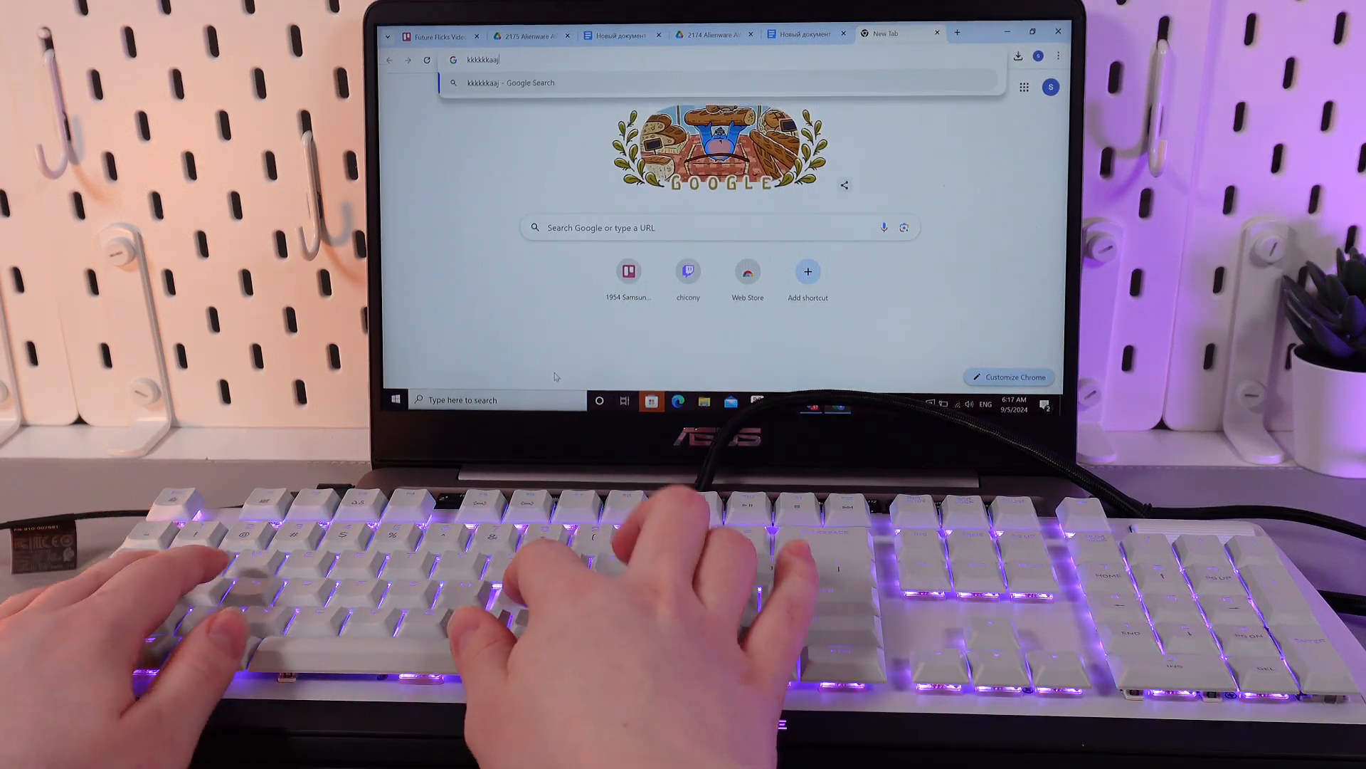